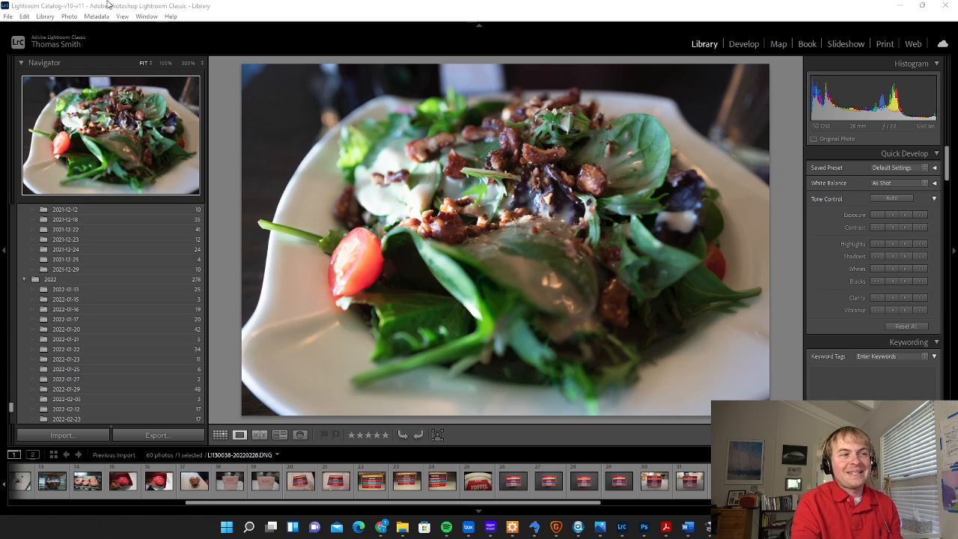
mouse_move(161, 8)
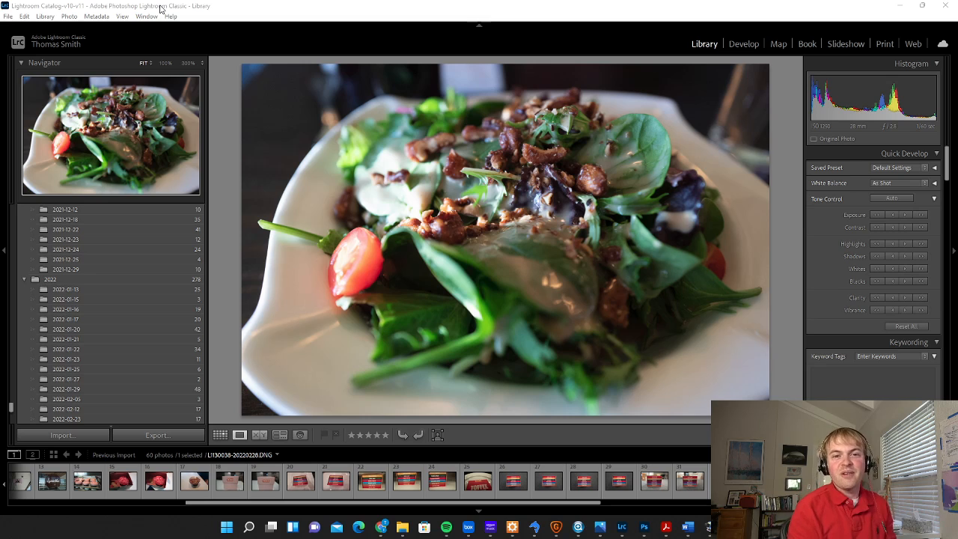
mouse_move(171, 5)
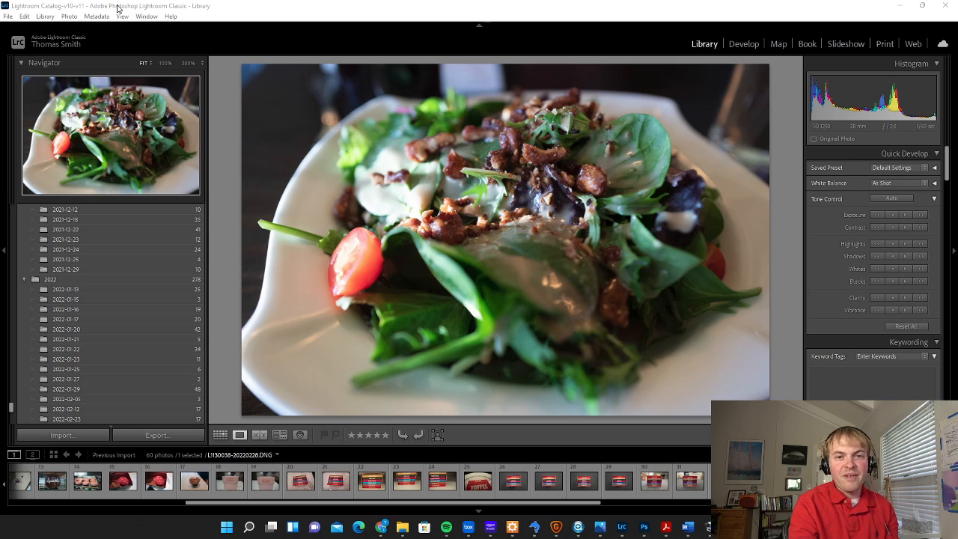
mouse_move(772, 150)
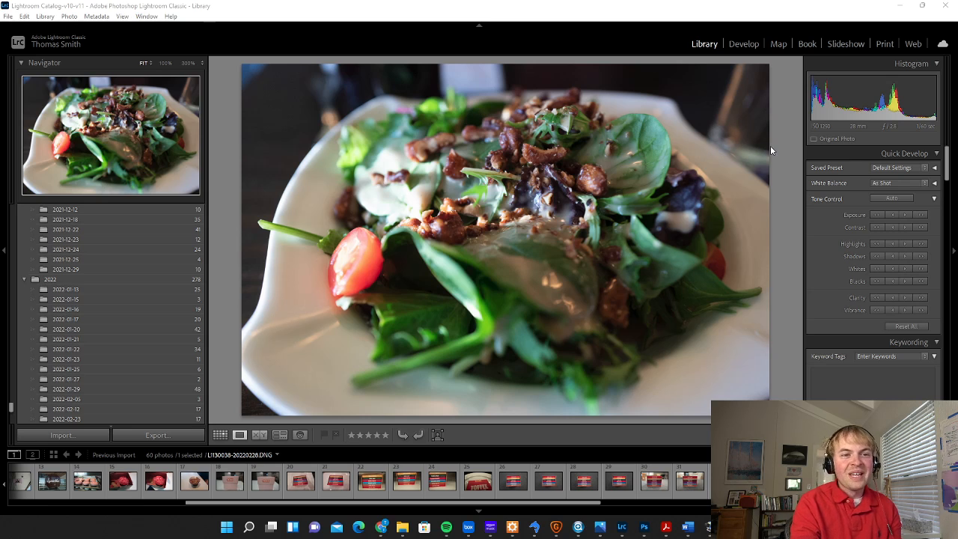
mouse_move(797, 121)
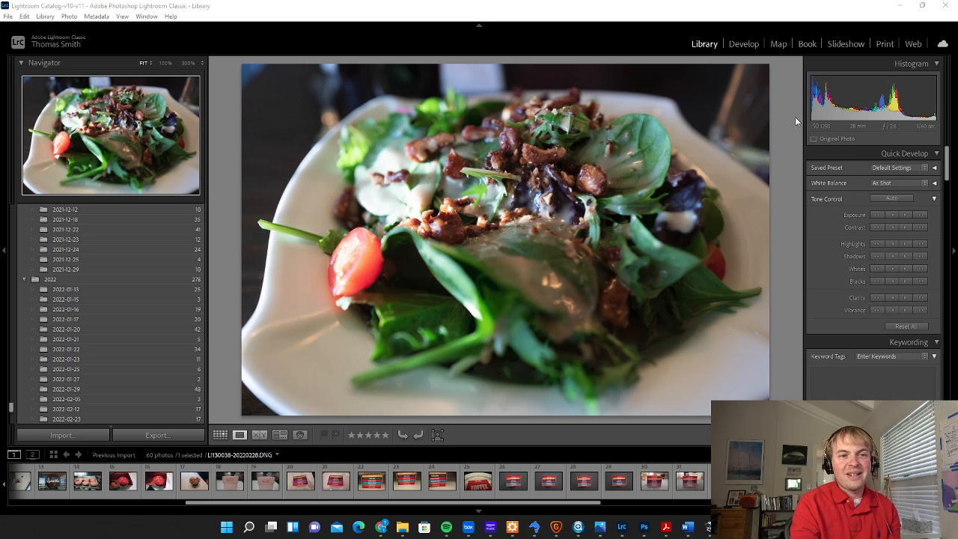
mouse_move(782, 113)
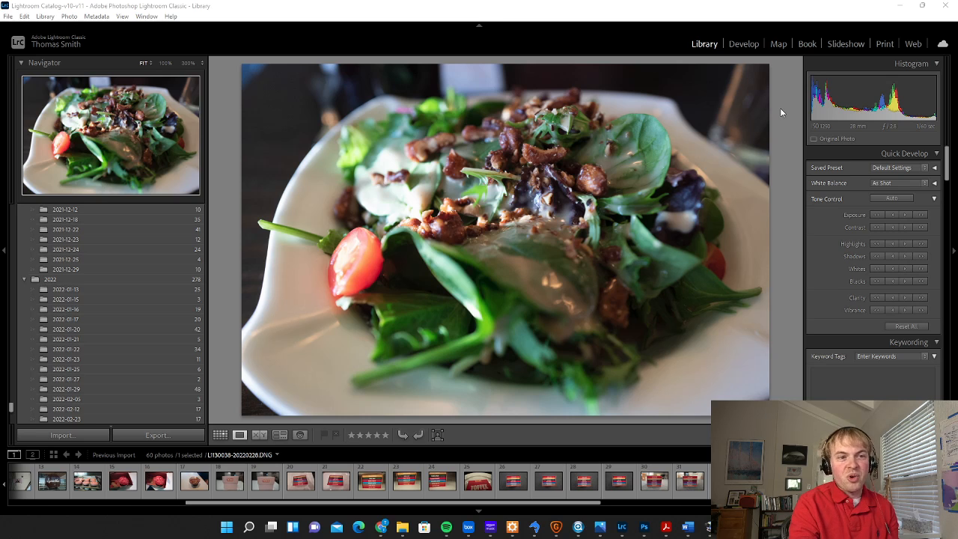
mouse_move(789, 132)
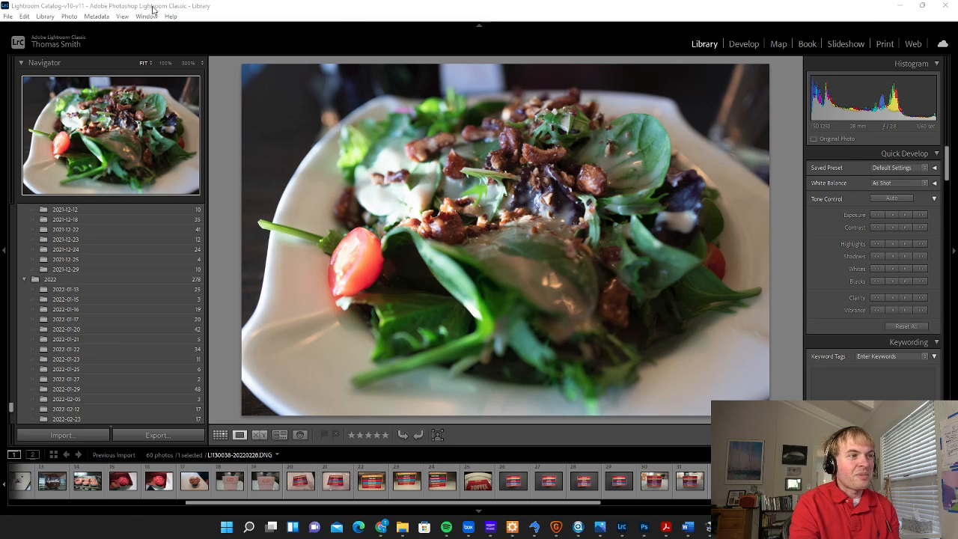
mouse_move(790, 134)
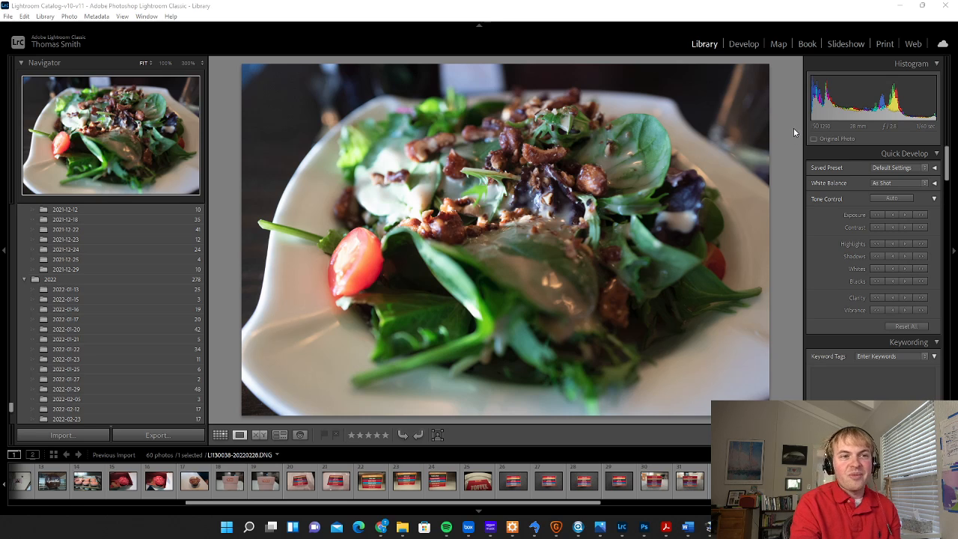
mouse_move(795, 118)
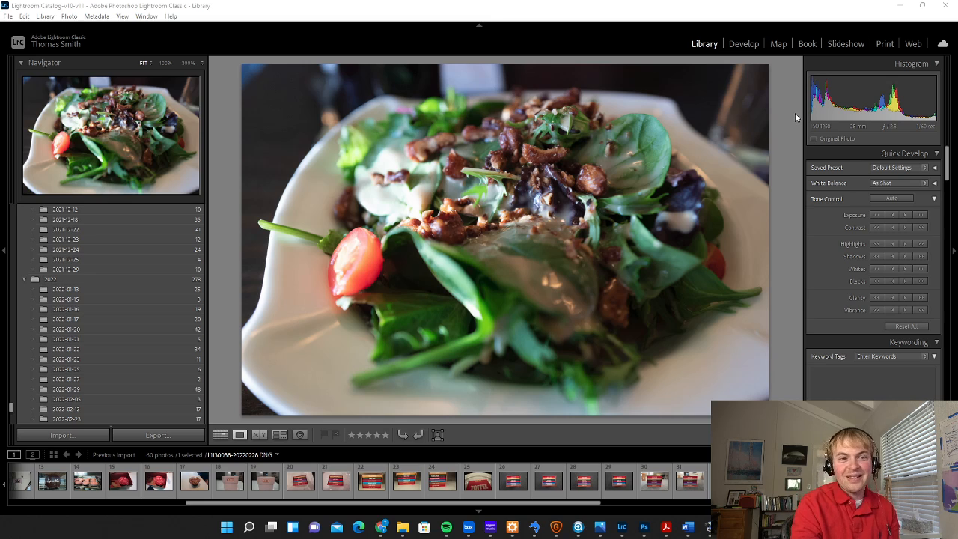
mouse_move(797, 111)
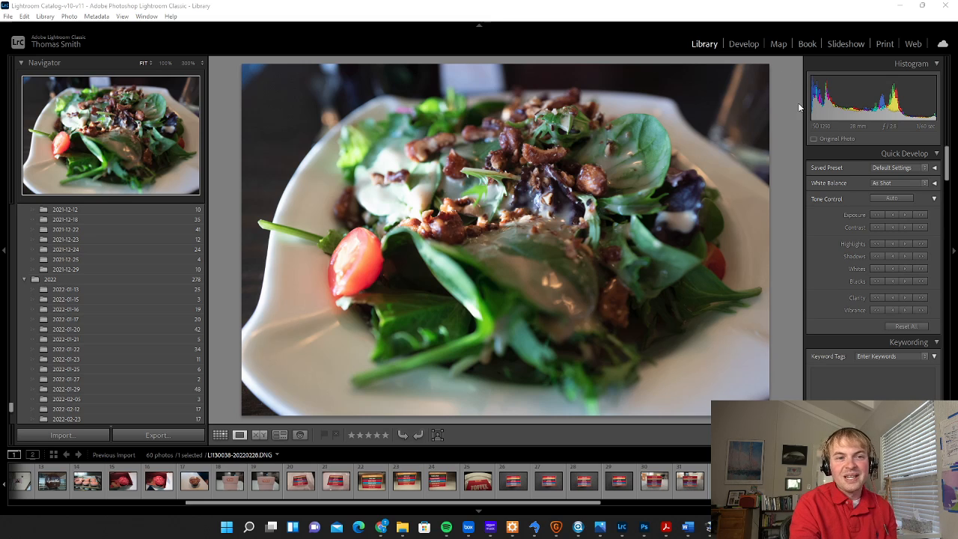
mouse_move(776, 208)
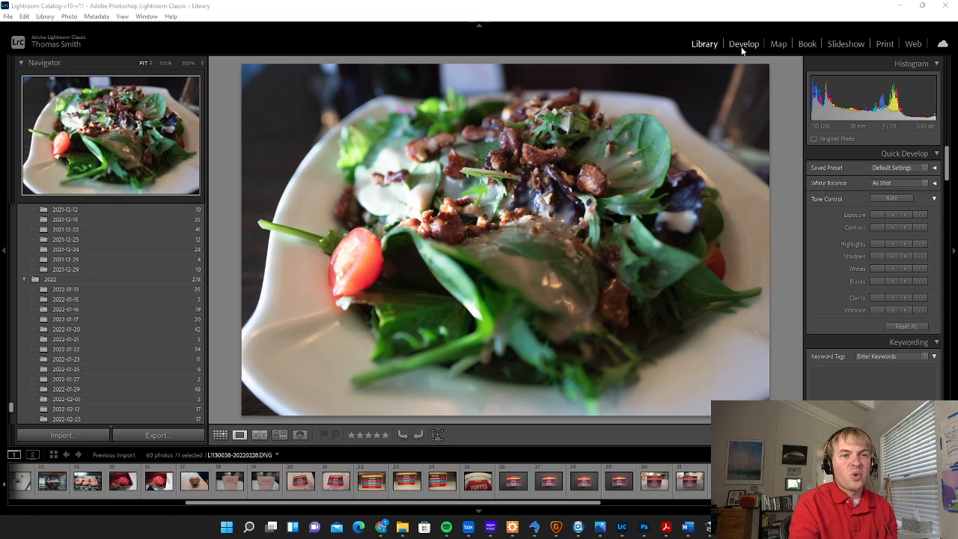
mouse_move(794, 127)
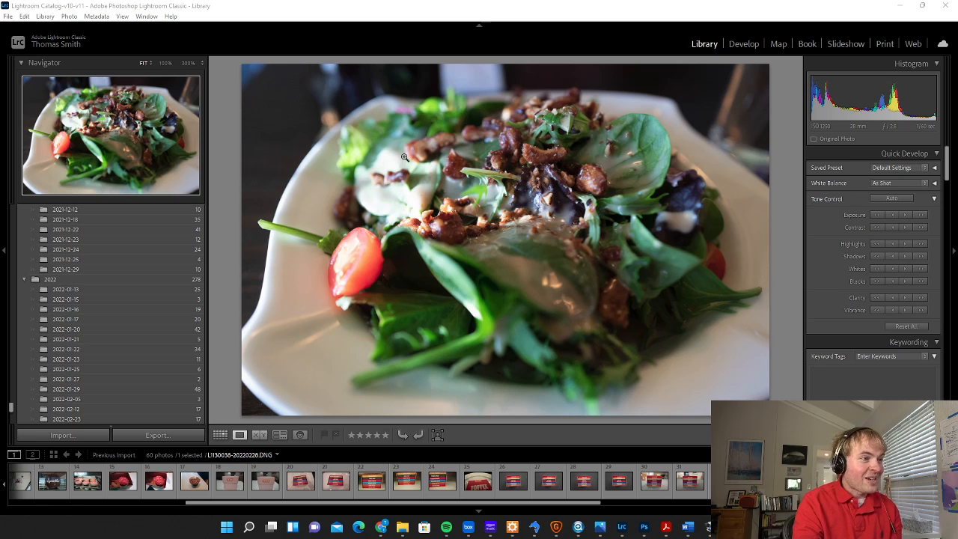
mouse_move(515, 165)
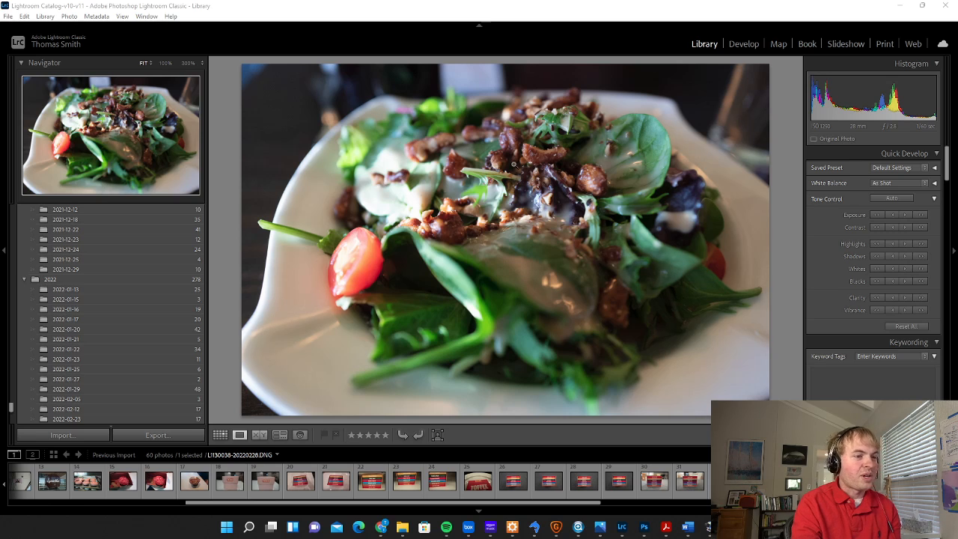
Step: Select the salad photo in the filmstrip and open it in the Develop module
left_click(7, 15)
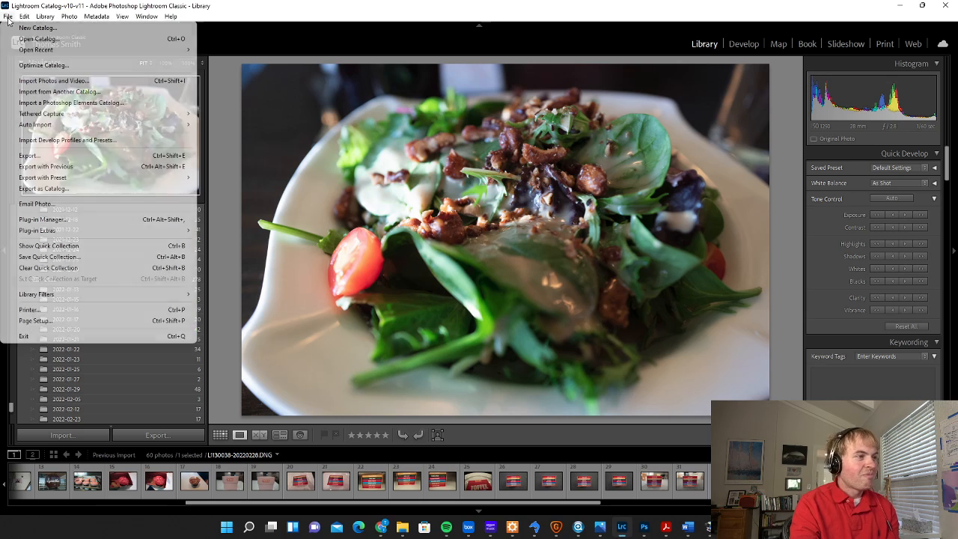
mouse_move(54, 80)
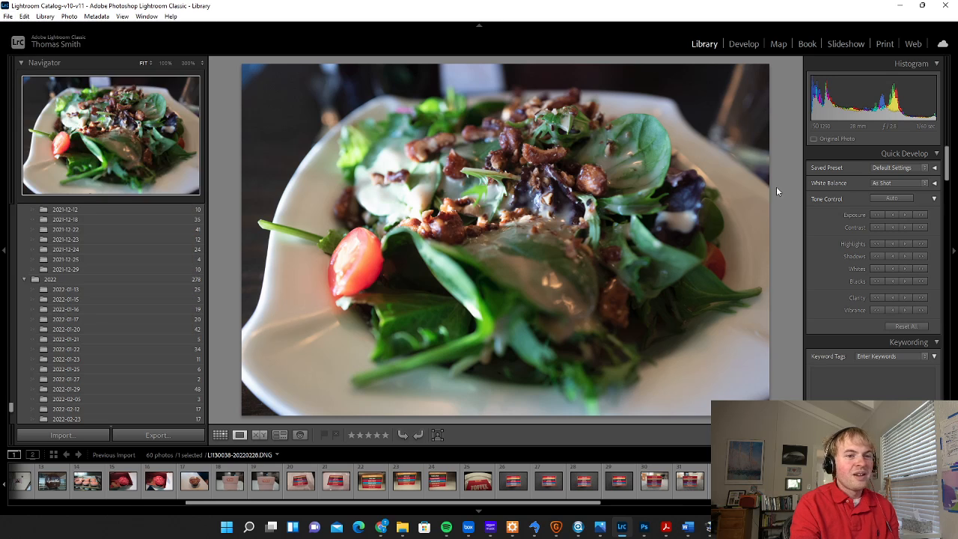
mouse_move(777, 189)
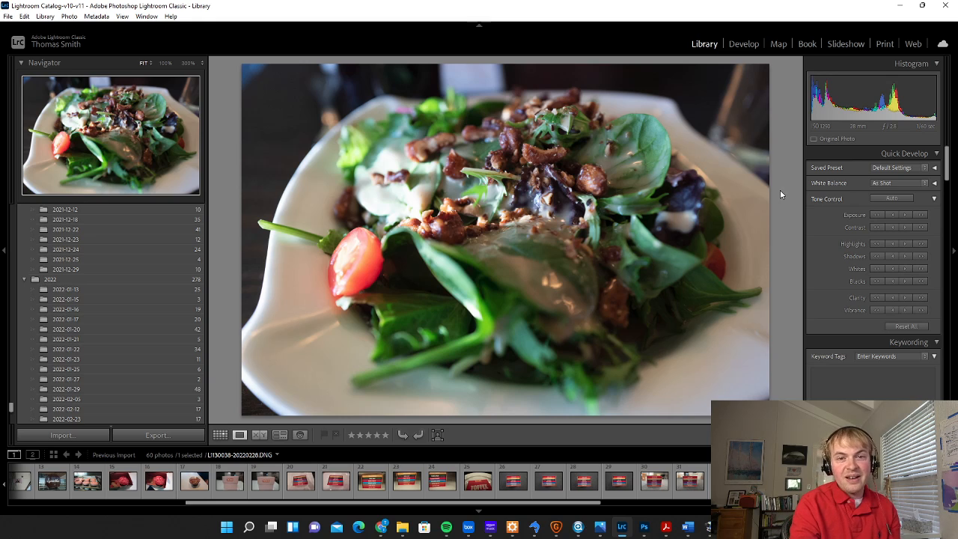
mouse_move(779, 189)
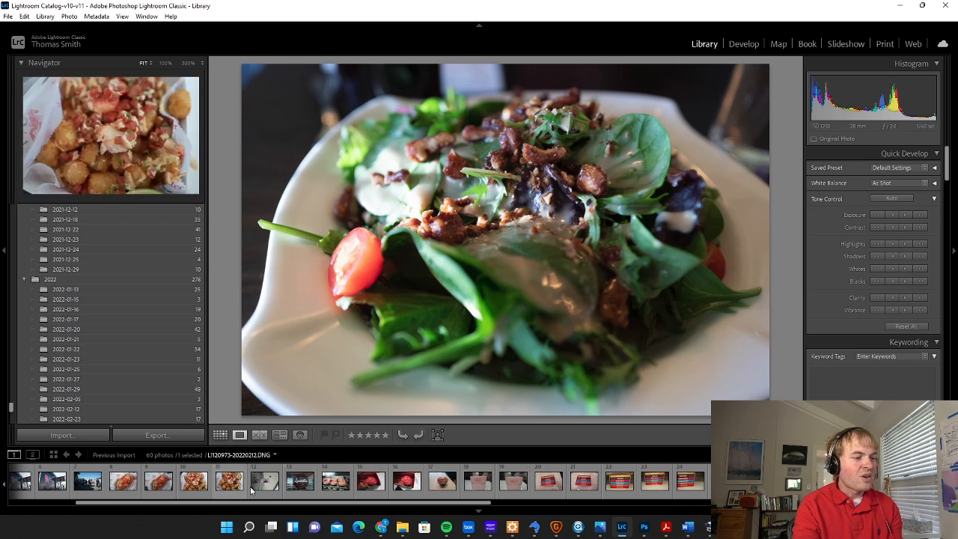
left_click(265, 481)
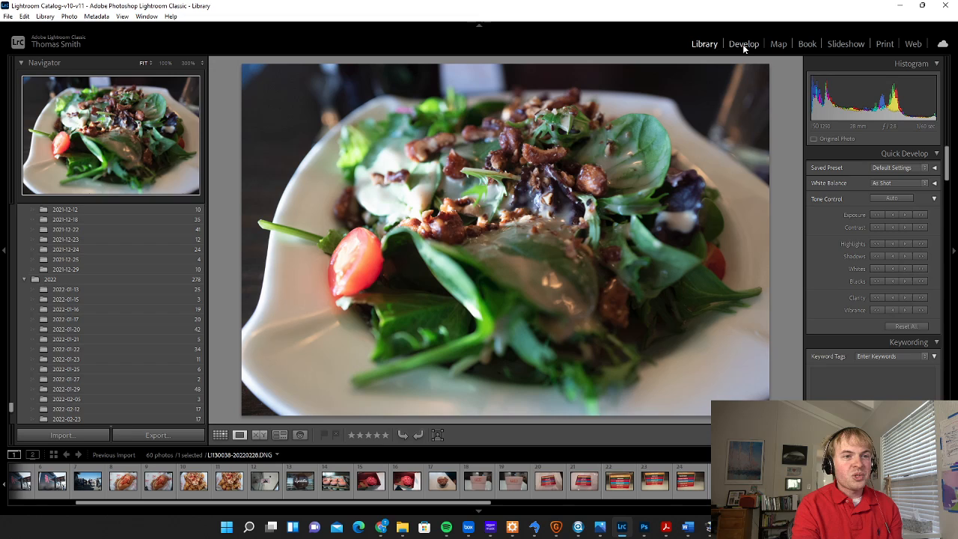
left_click(743, 43)
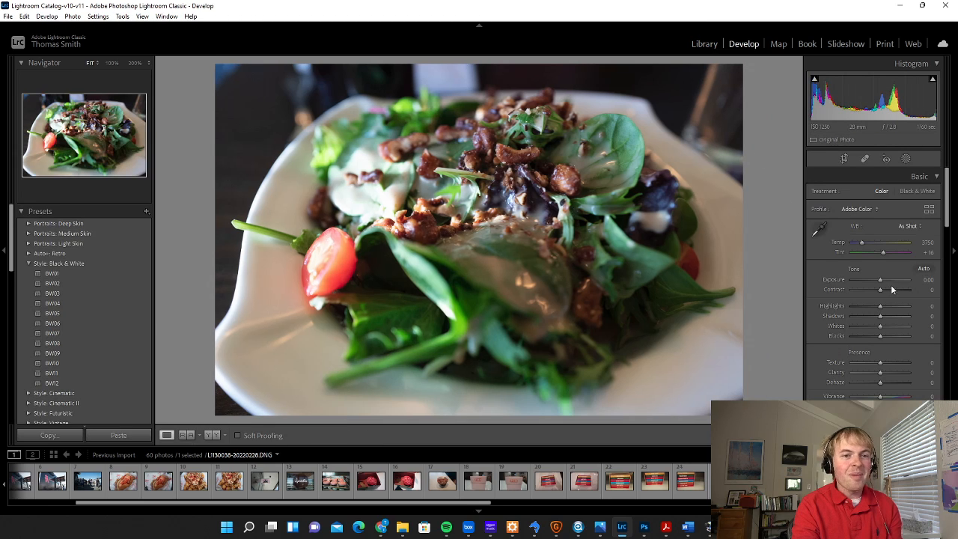